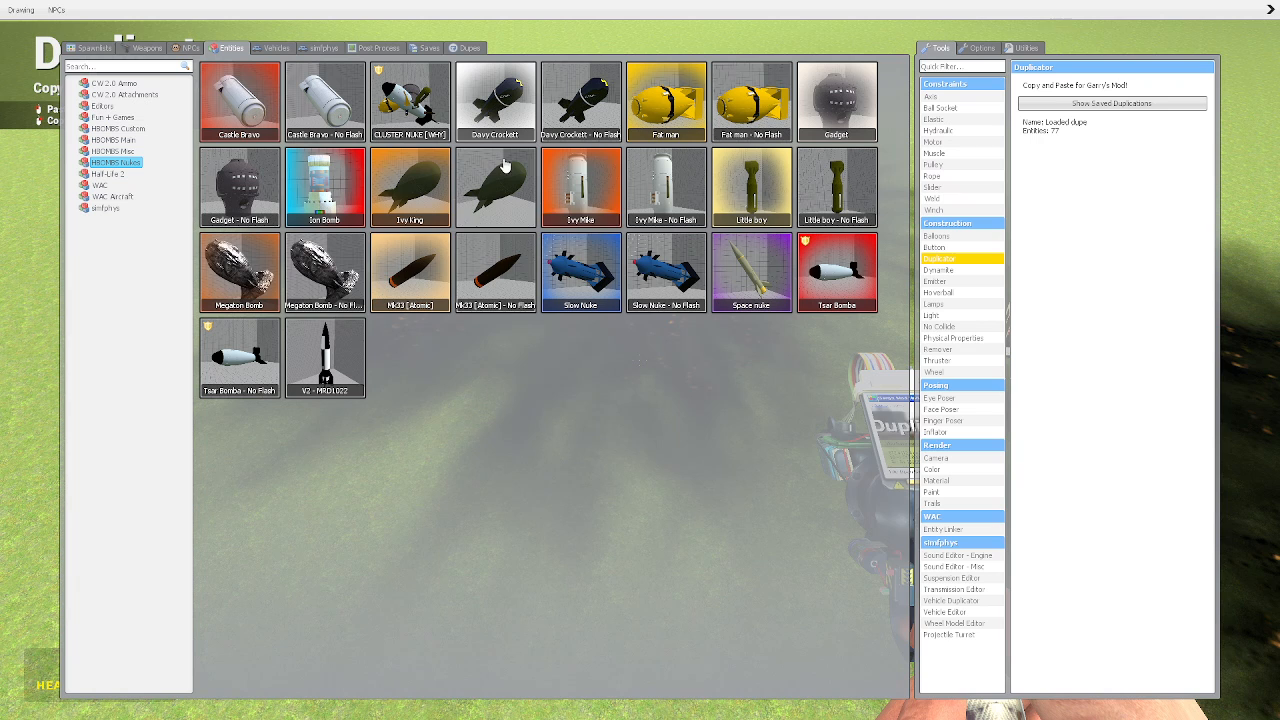
{"action": "mouse_move", "coordinate": [752, 186]}
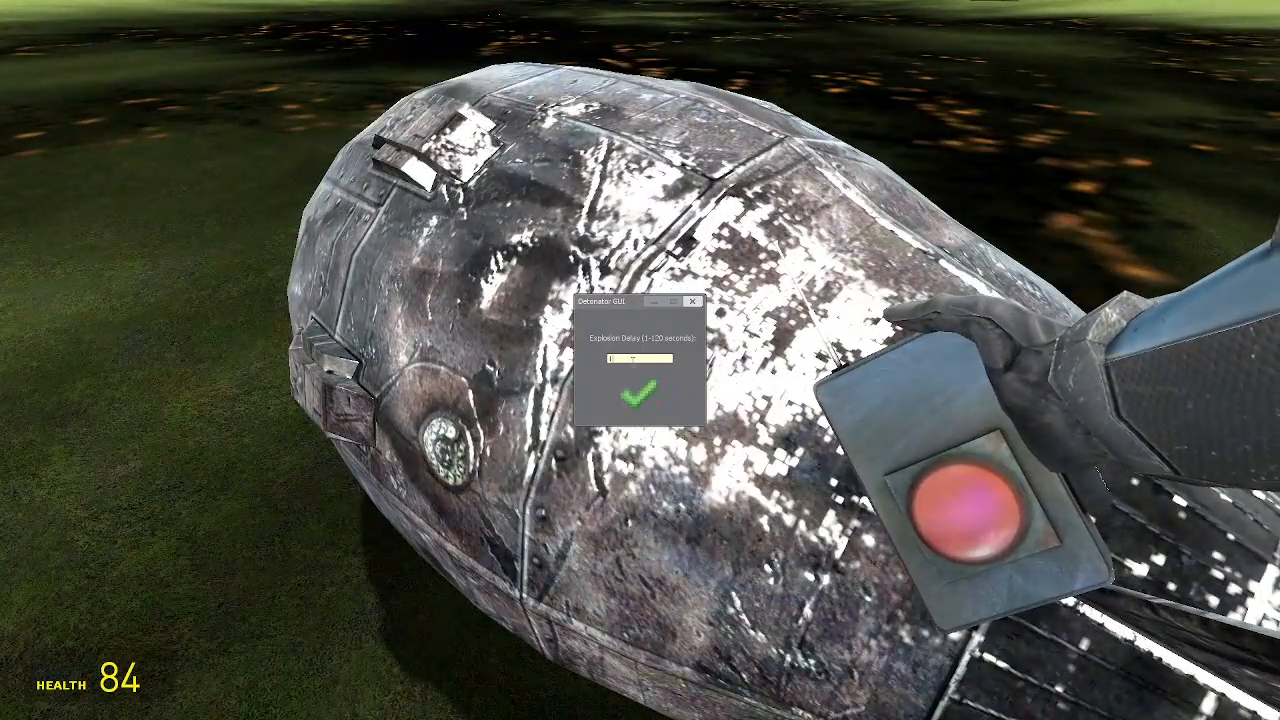
Step: Confirm the explosion delay for the spawned HBOMBS nuke in the detonator window
{"action": "left_click", "coordinate": [621, 398]}
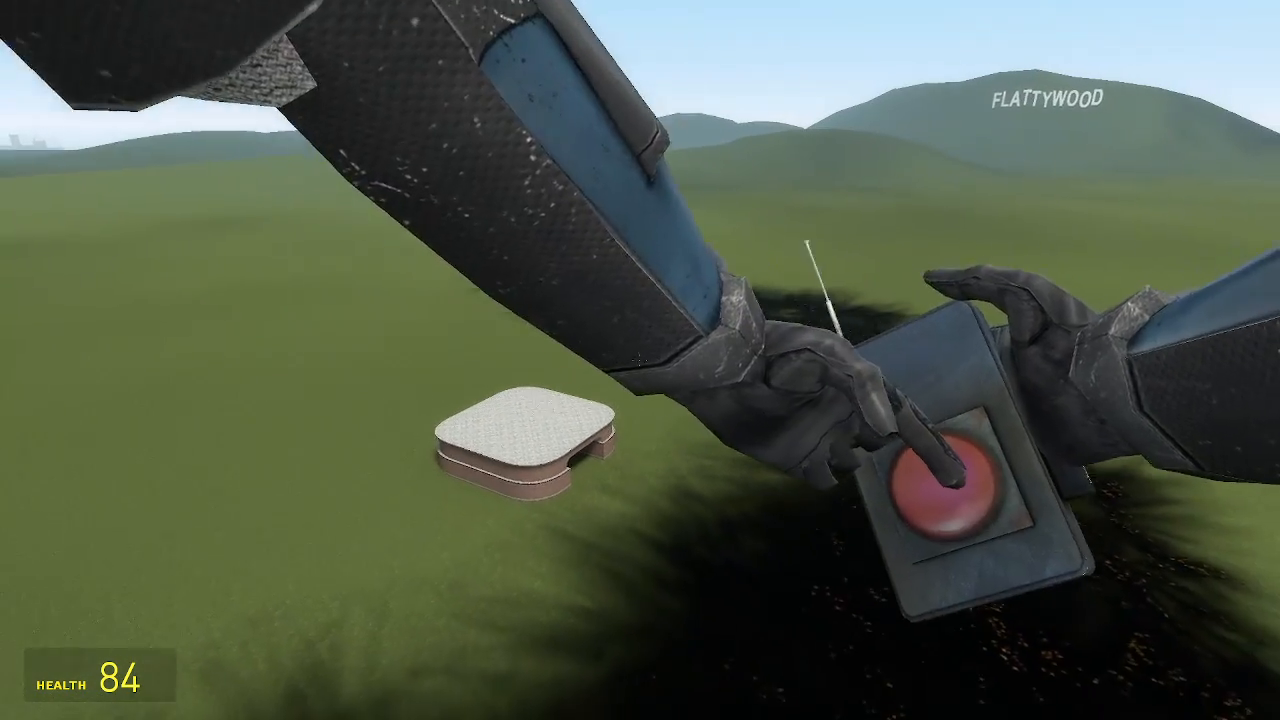
Step: Set off the armed nuke with the detonator and watch the dust cloud
{"action": "left_click", "coordinate": [945, 480]}
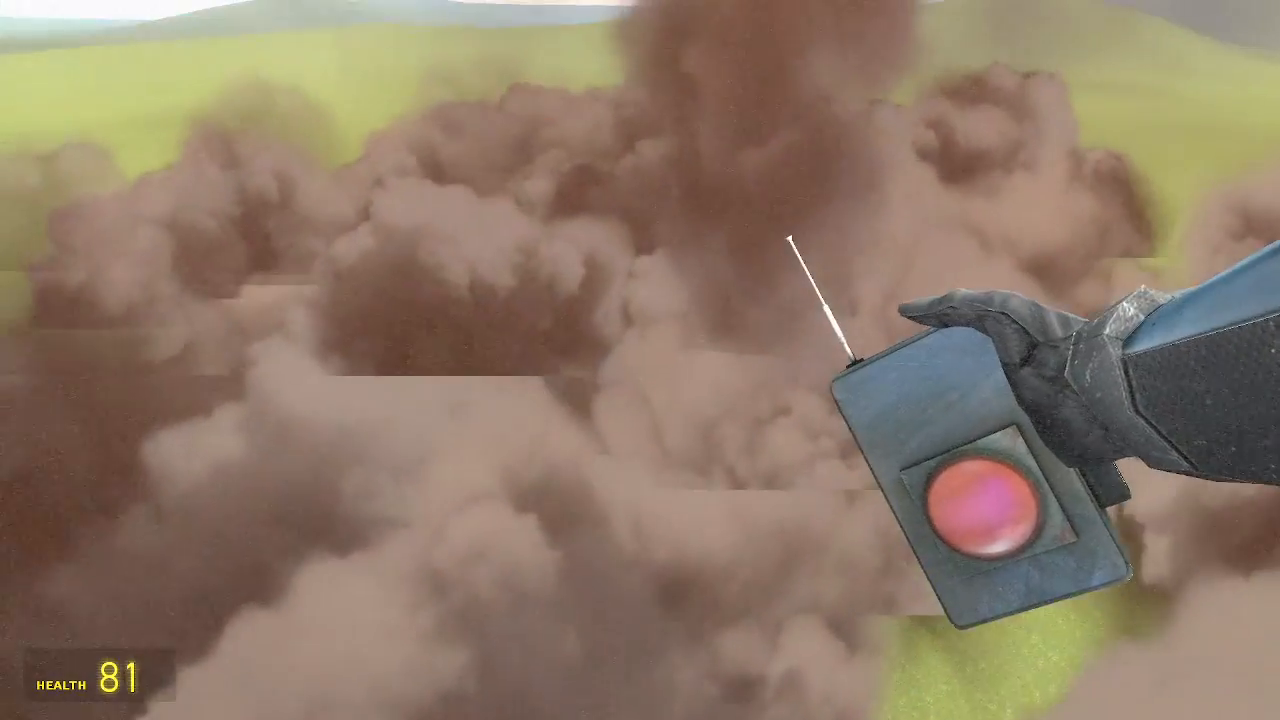
{"action": "left_click", "coordinate": [975, 510]}
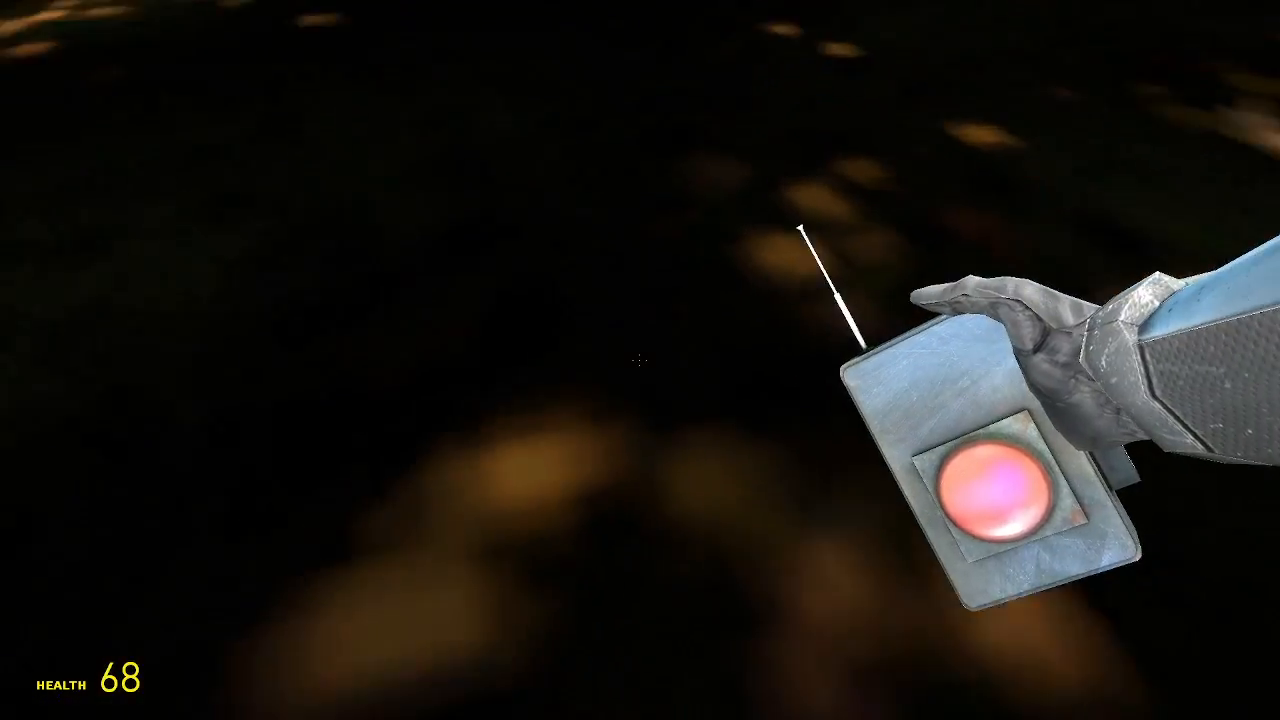
Step: Paste several small house dupes with the Duplicator, spawn a small white bomb, and re-equip the detonator
{"action": "key", "text": "q"}
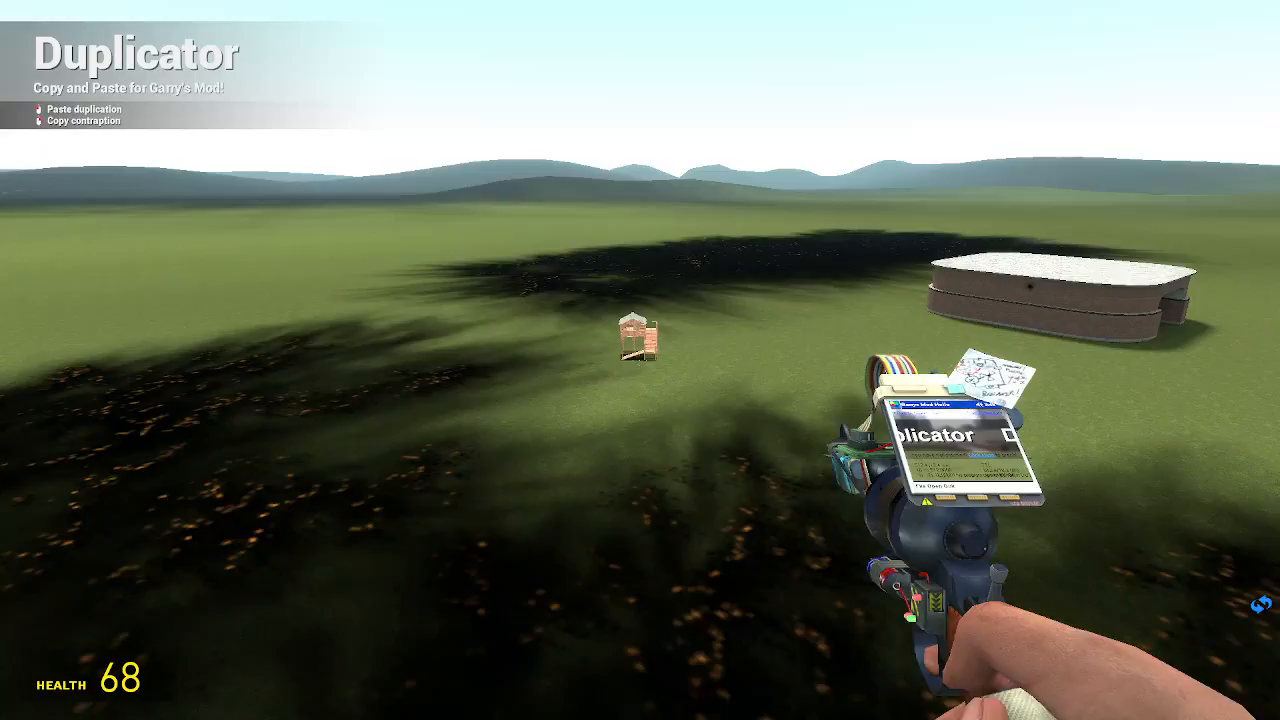
{"action": "key", "text": "q"}
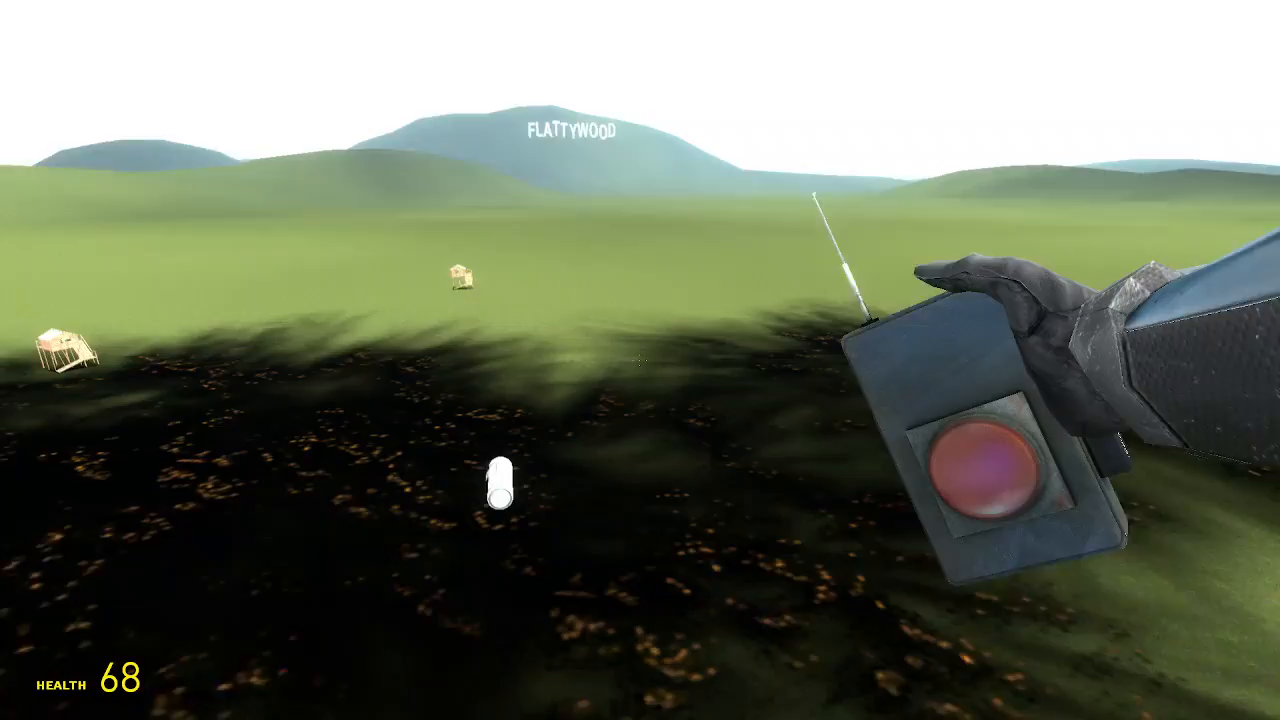
Step: Detonate the bomb among the pasted houses and fly around viewing the debris
{"action": "left_click", "coordinate": [980, 470]}
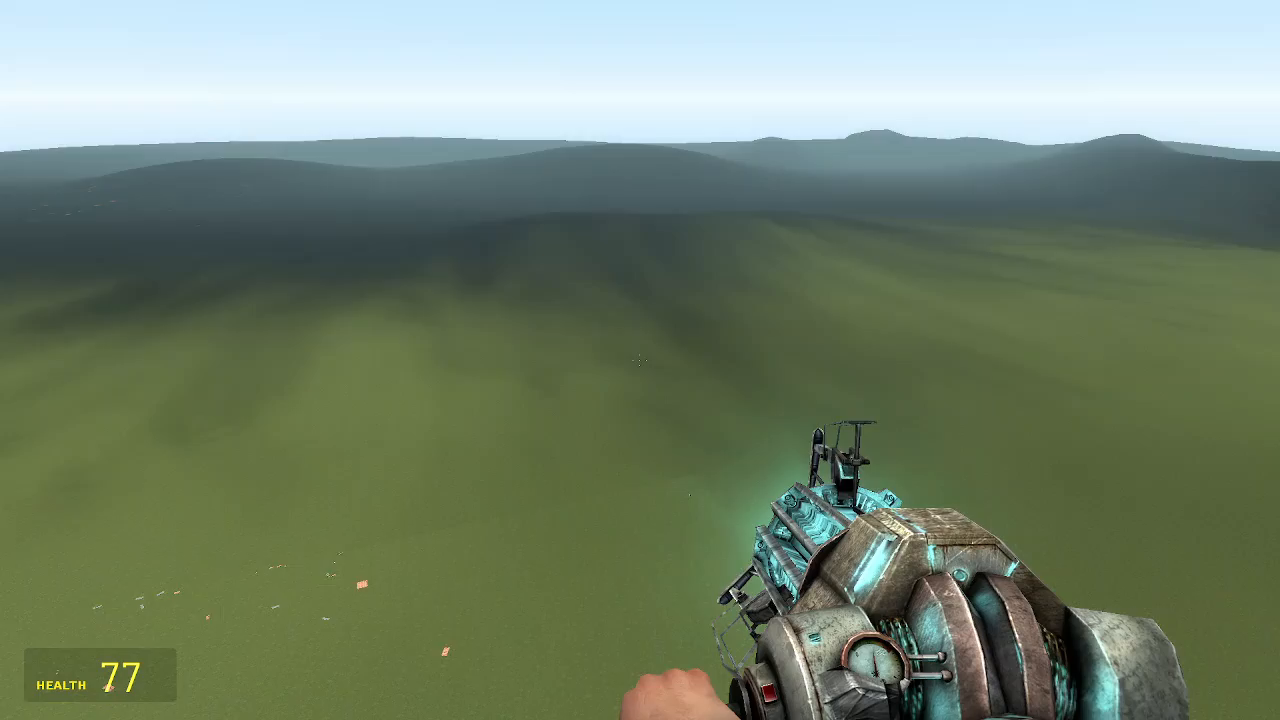
{"action": "left_click", "coordinate": [640, 360]}
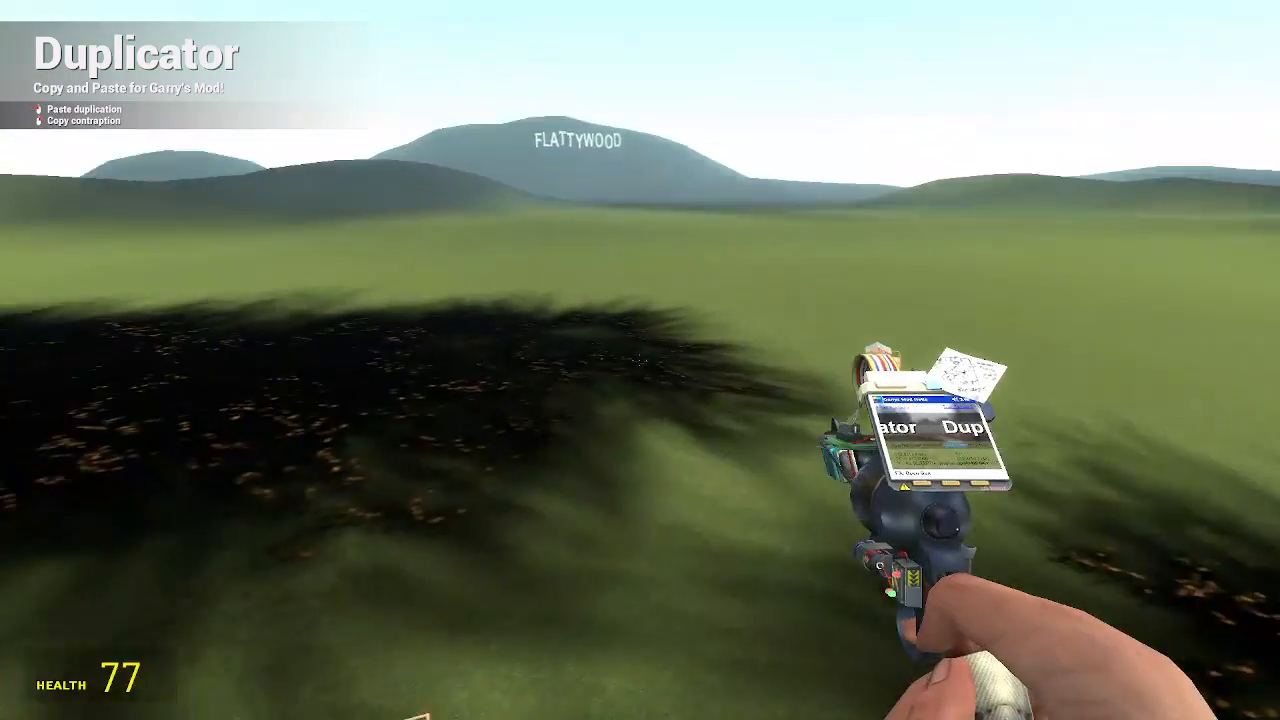
Step: Link the new white bomb to the detonator, confirming its delay and closing the window
{"action": "key", "text": "q"}
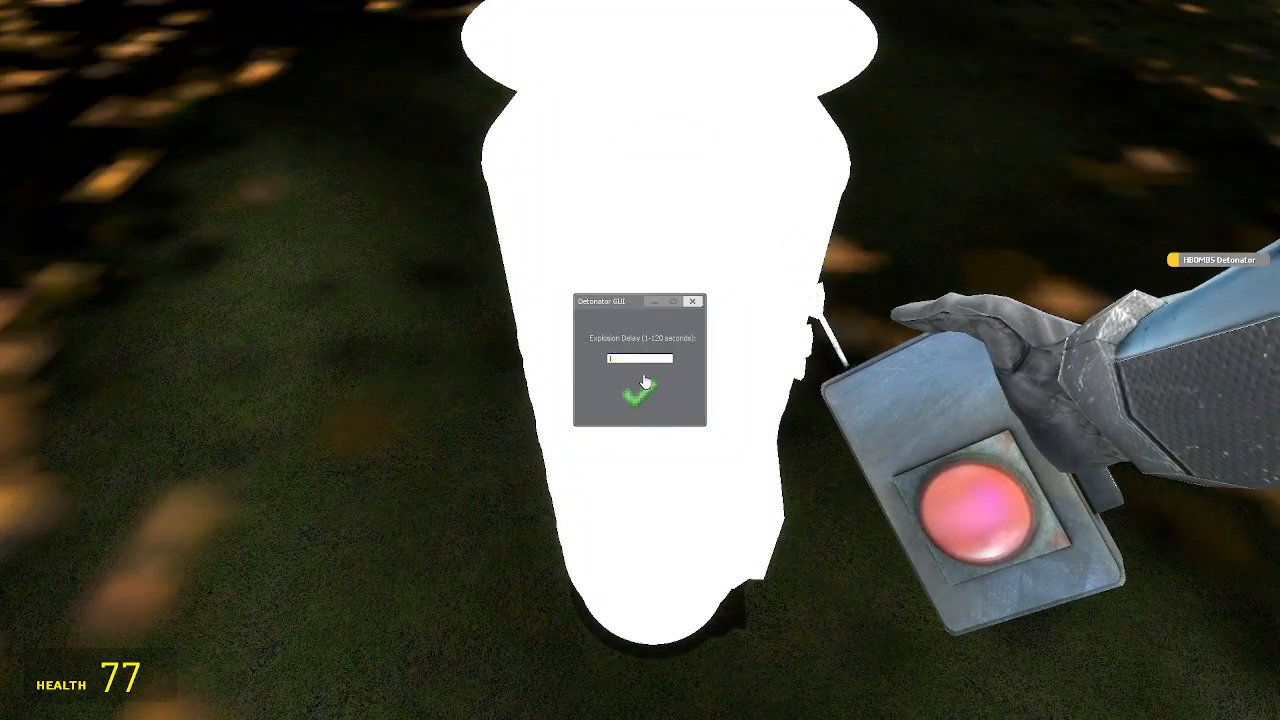
{"action": "left_click", "coordinate": [639, 395]}
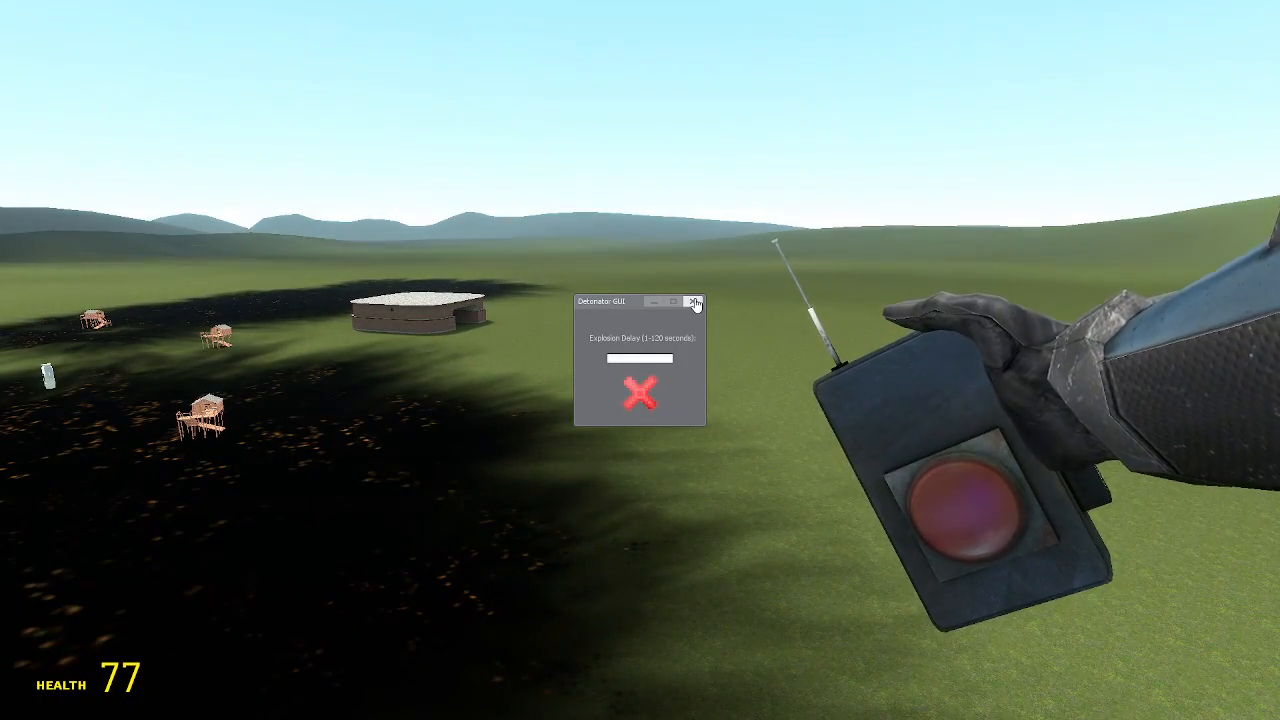
{"action": "left_click", "coordinate": [693, 301]}
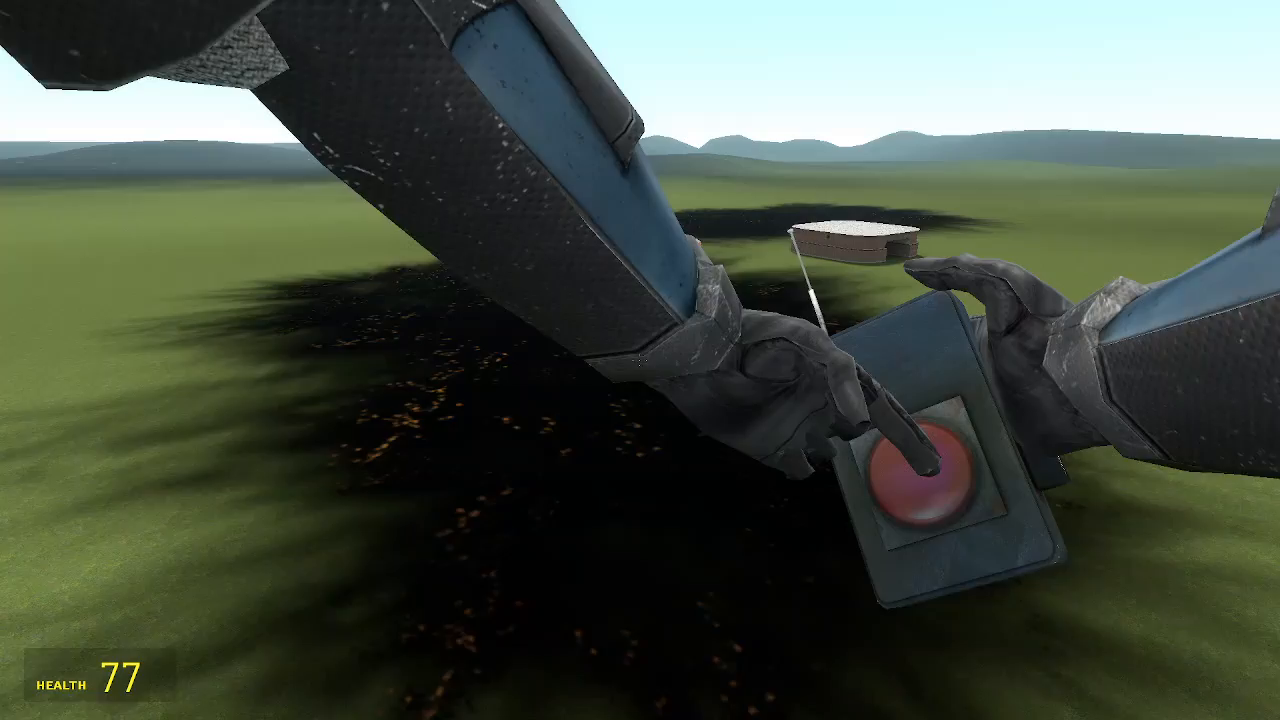
Step: Detonate the second bomb, then browse the HBOMBS Nukes catalogue in the spawn menu
{"action": "left_click", "coordinate": [925, 475]}
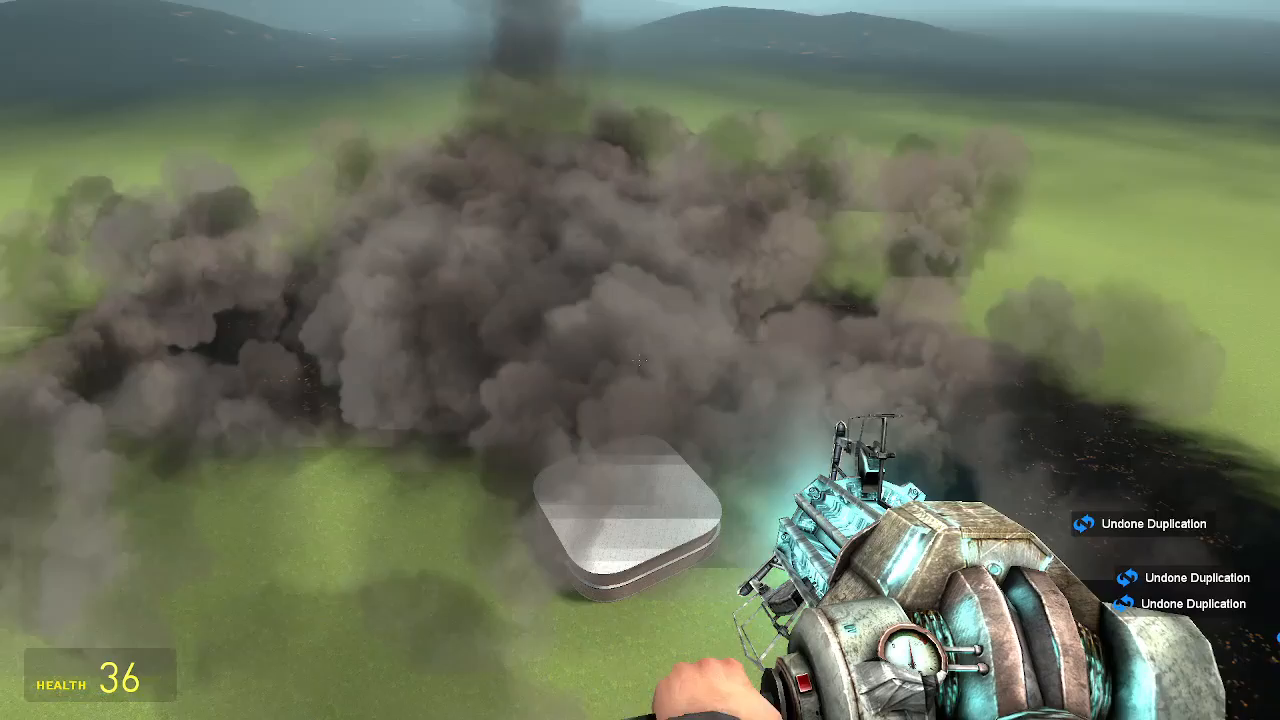
{"action": "key", "text": "q"}
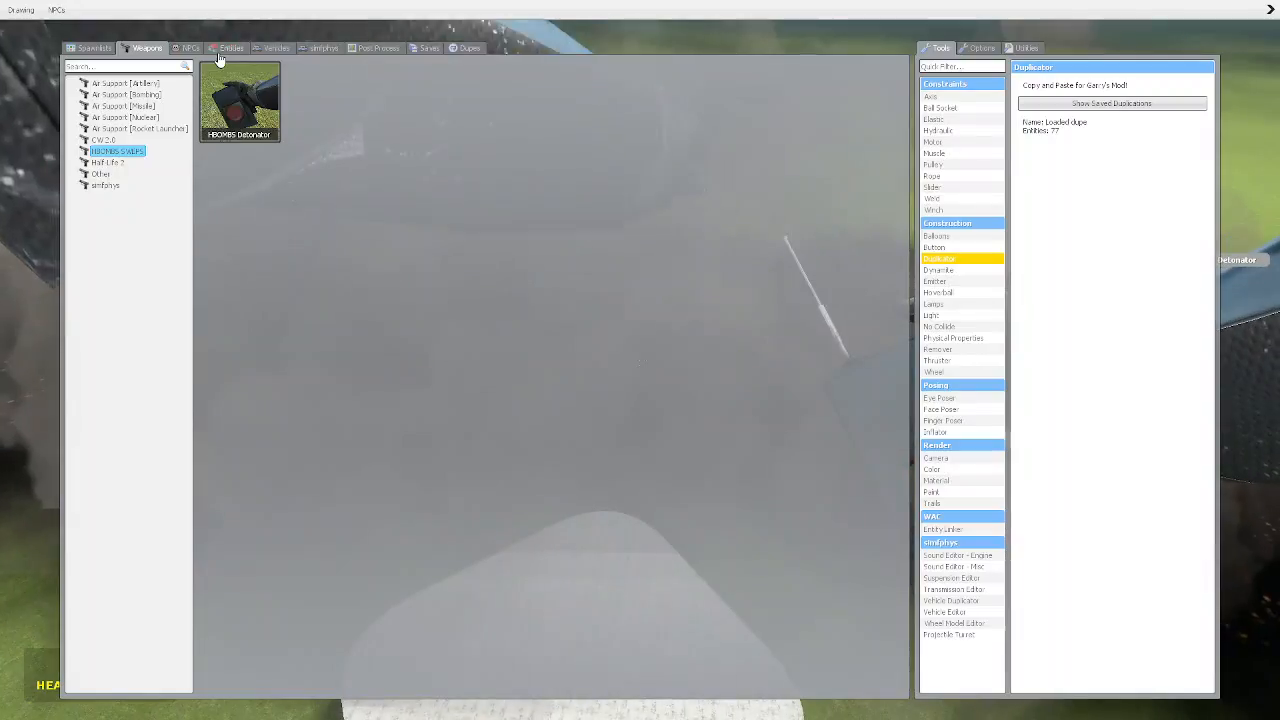
{"action": "left_click", "coordinate": [231, 47]}
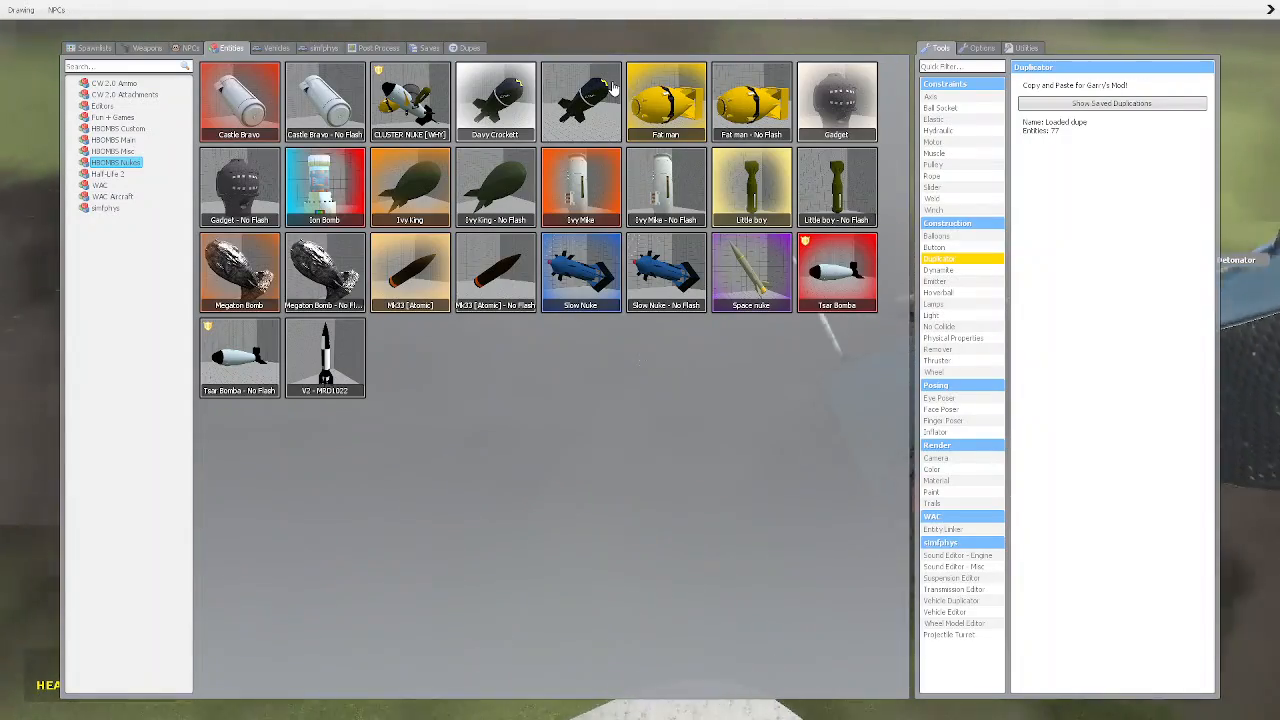
{"action": "mouse_move", "coordinate": [752, 272]}
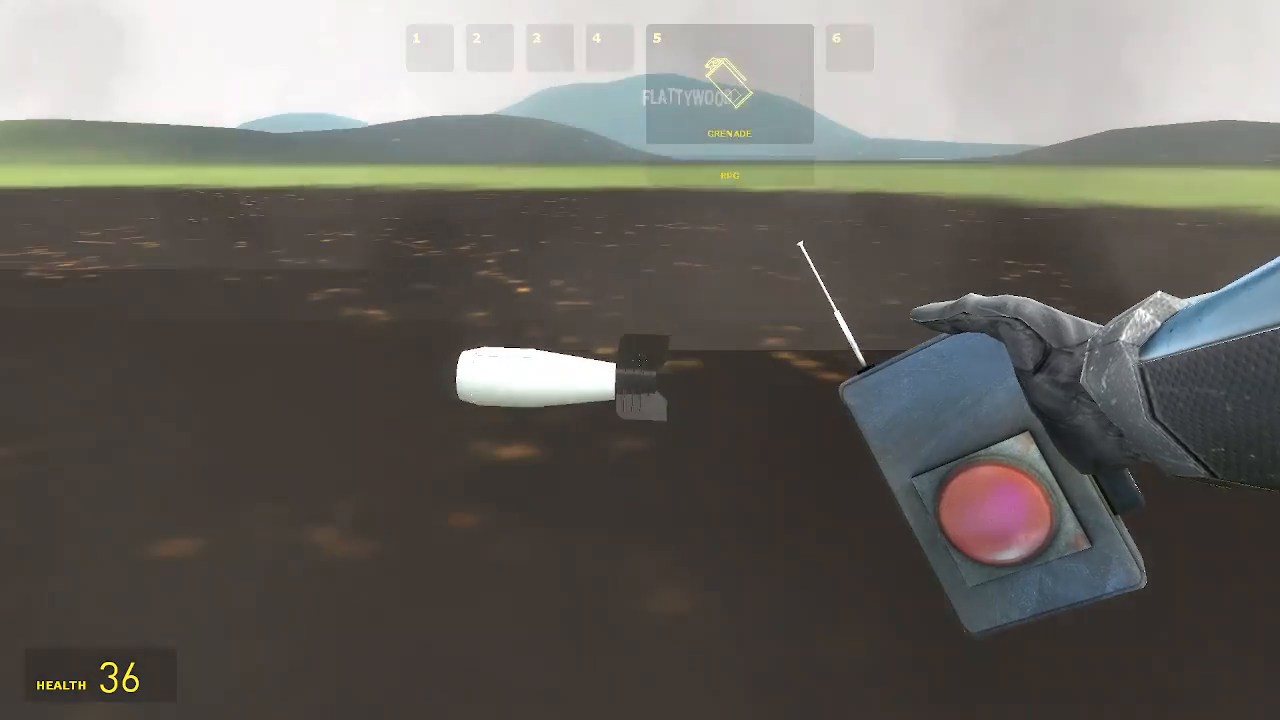
Step: Close the spawn menu and inspect the scattered house pieces with the Physics Gun
{"action": "key", "text": "q"}
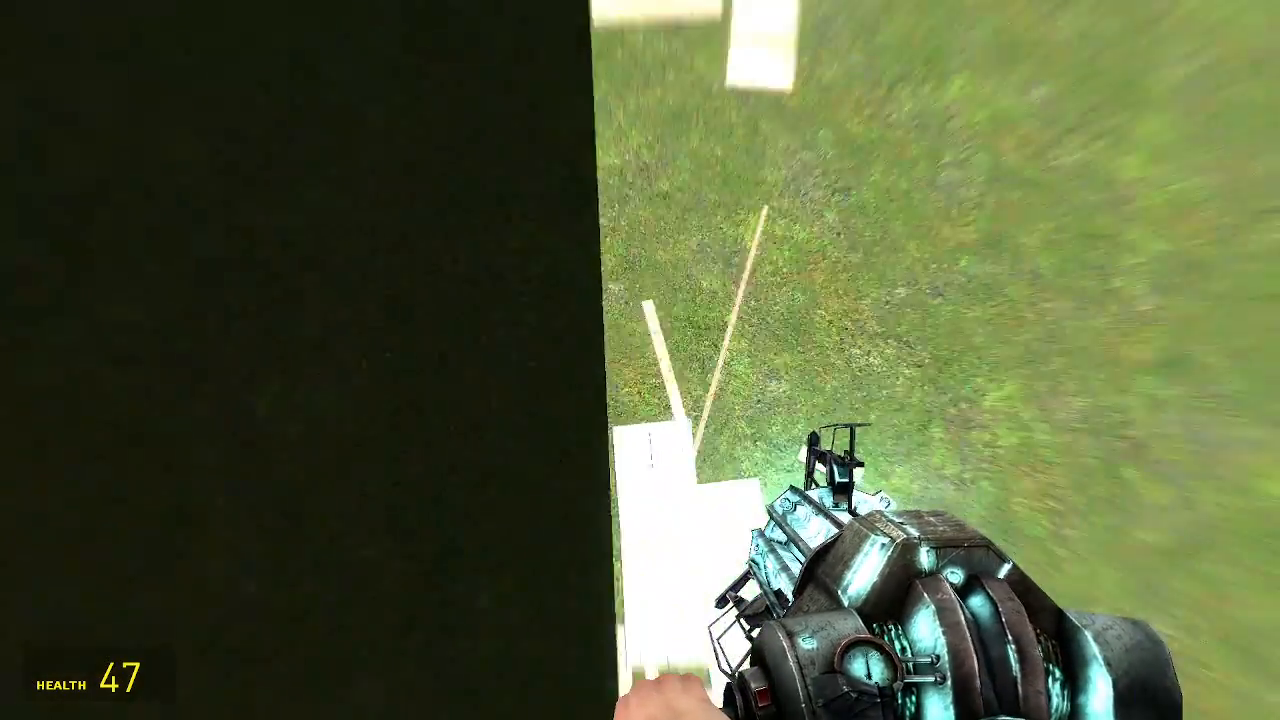
Step: Equip the Duplicator and aim at the open green platform
{"action": "key", "text": "q"}
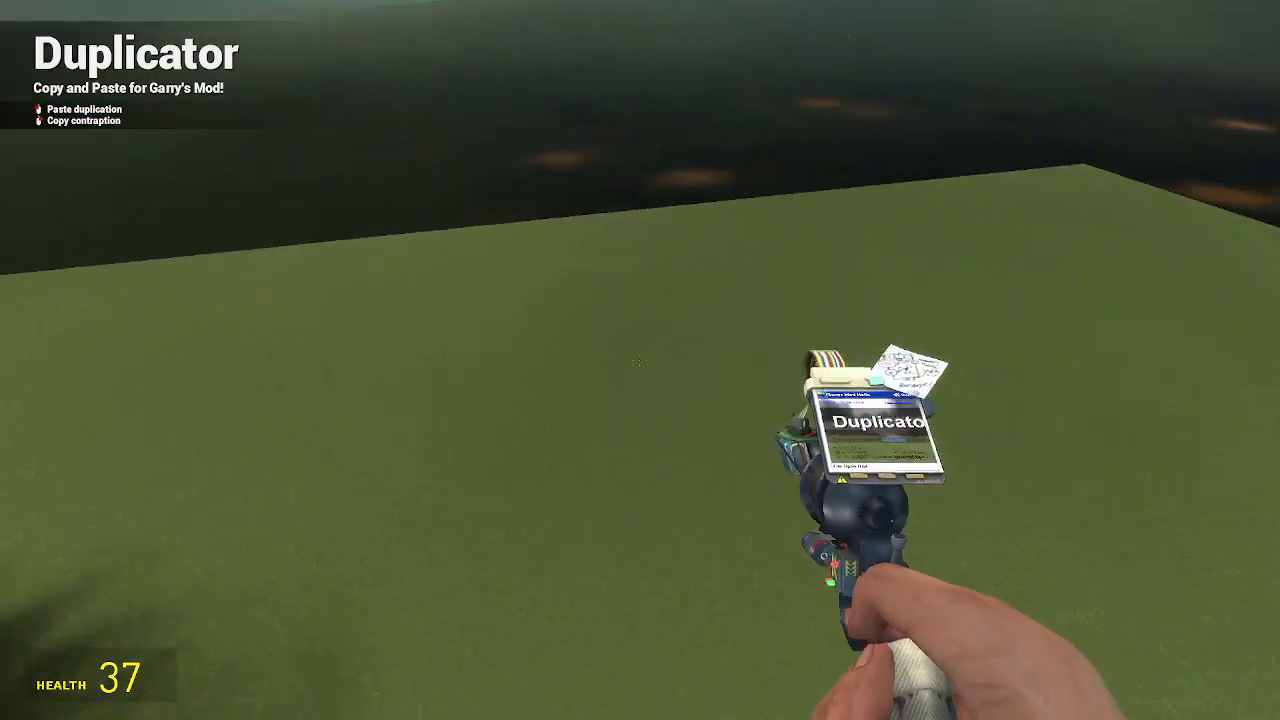
Step: Spawn another HBOMBS nuke and take the HBOMBS Detonator from the Weapons tab
{"action": "key", "text": "q"}
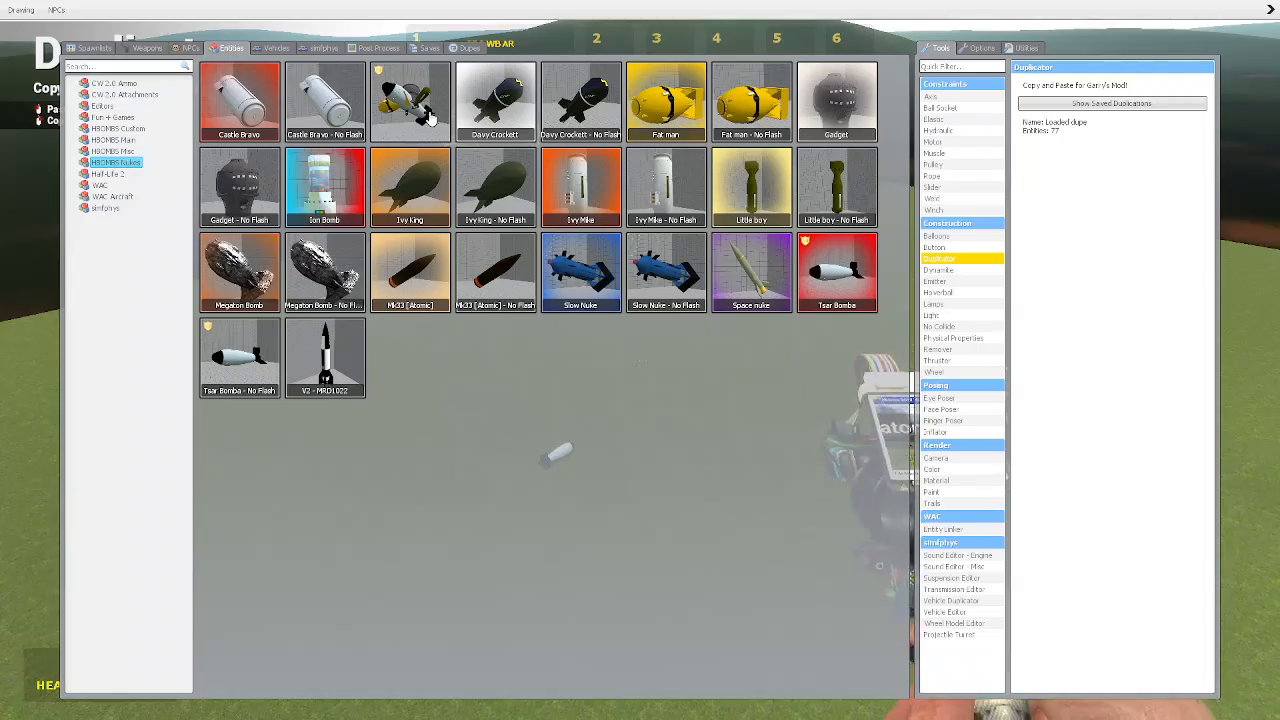
{"action": "left_click", "coordinate": [147, 47]}
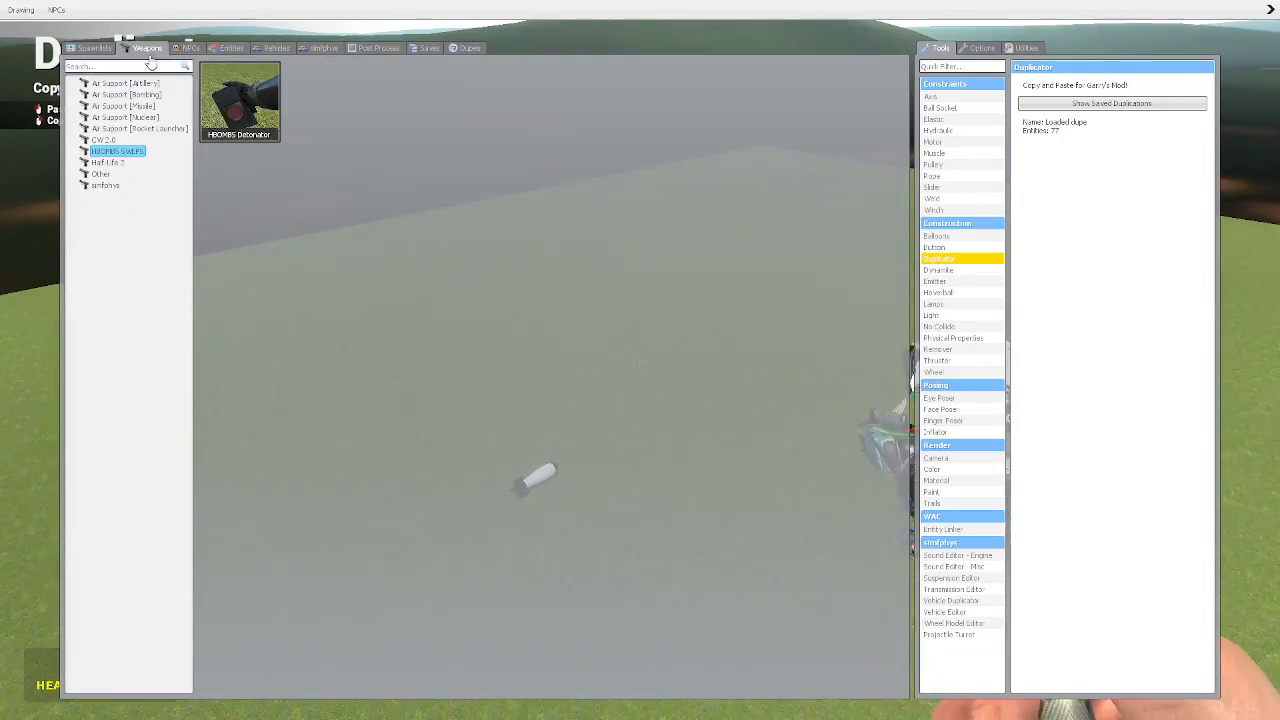
{"action": "key", "text": "q"}
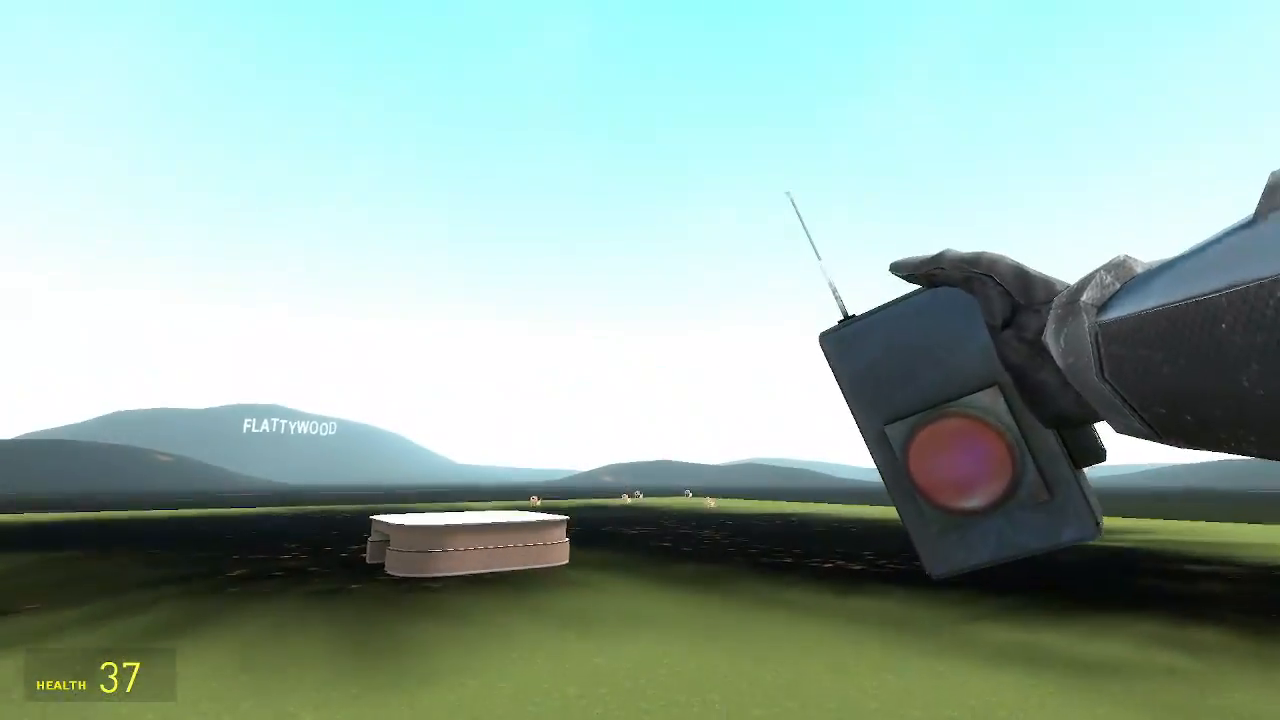
Step: Detonate the Tsar Bomba and watch the fiery blast engulf the field
{"action": "left_click", "coordinate": [437, 699]}
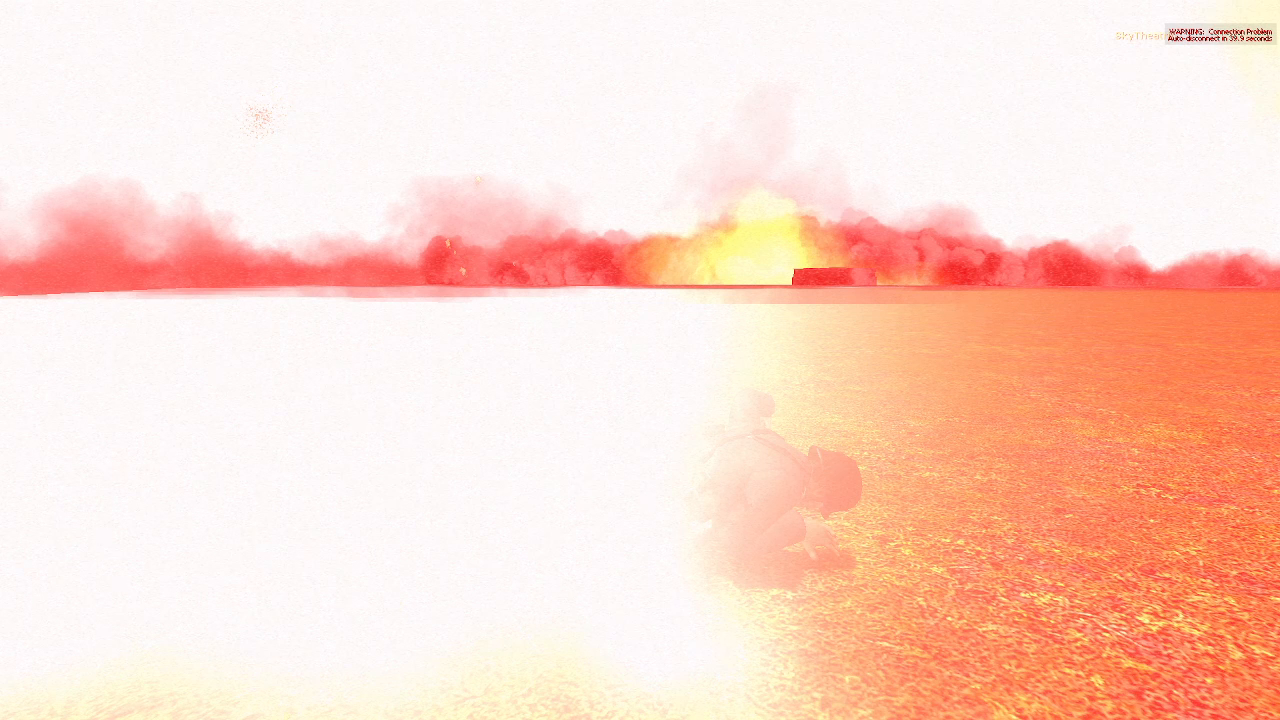
Step: Leave Garry's Mod and bring the OBS Studio window to the front, with recording still running
{"action": "left_click", "coordinate": [438, 699]}
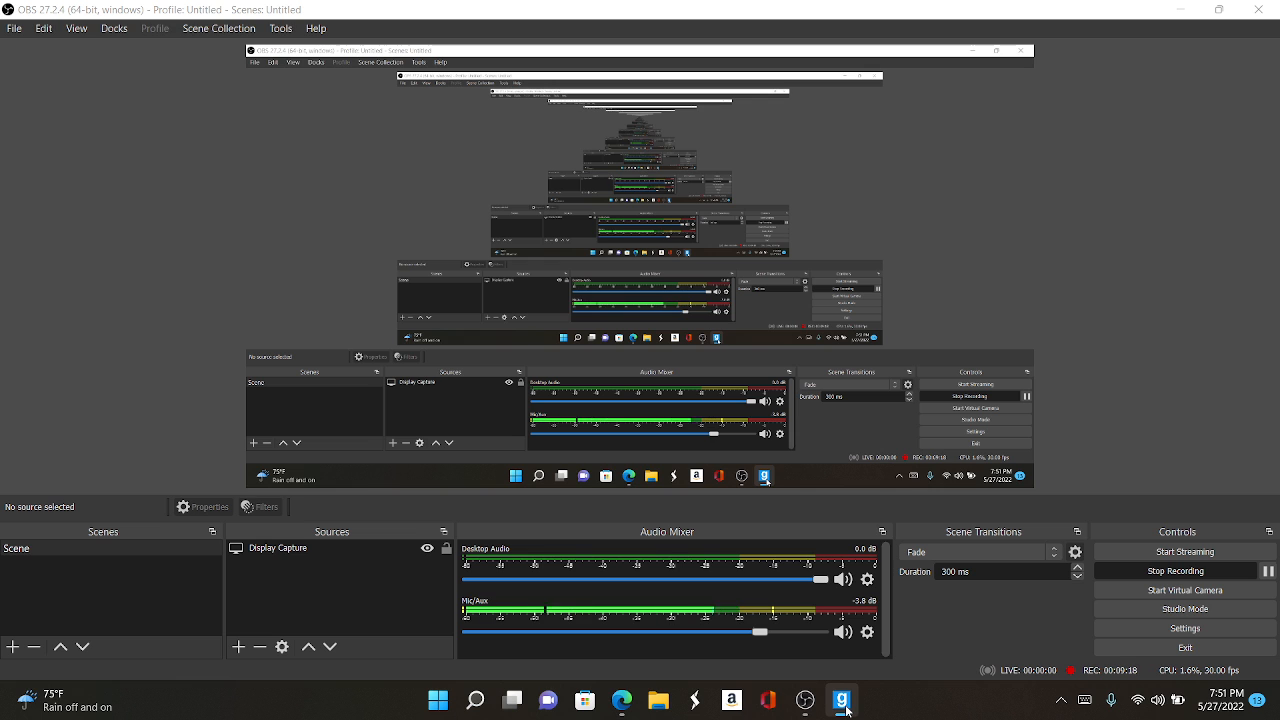
{"action": "mouse_move", "coordinate": [408, 609]}
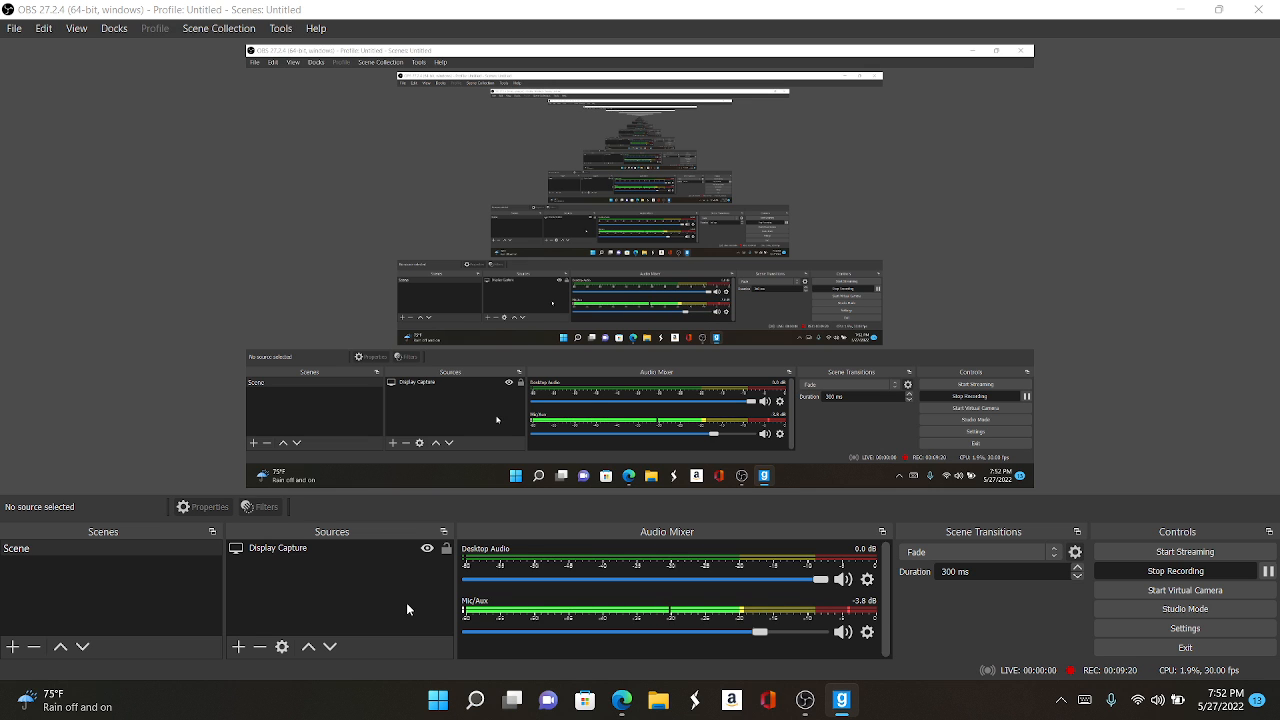